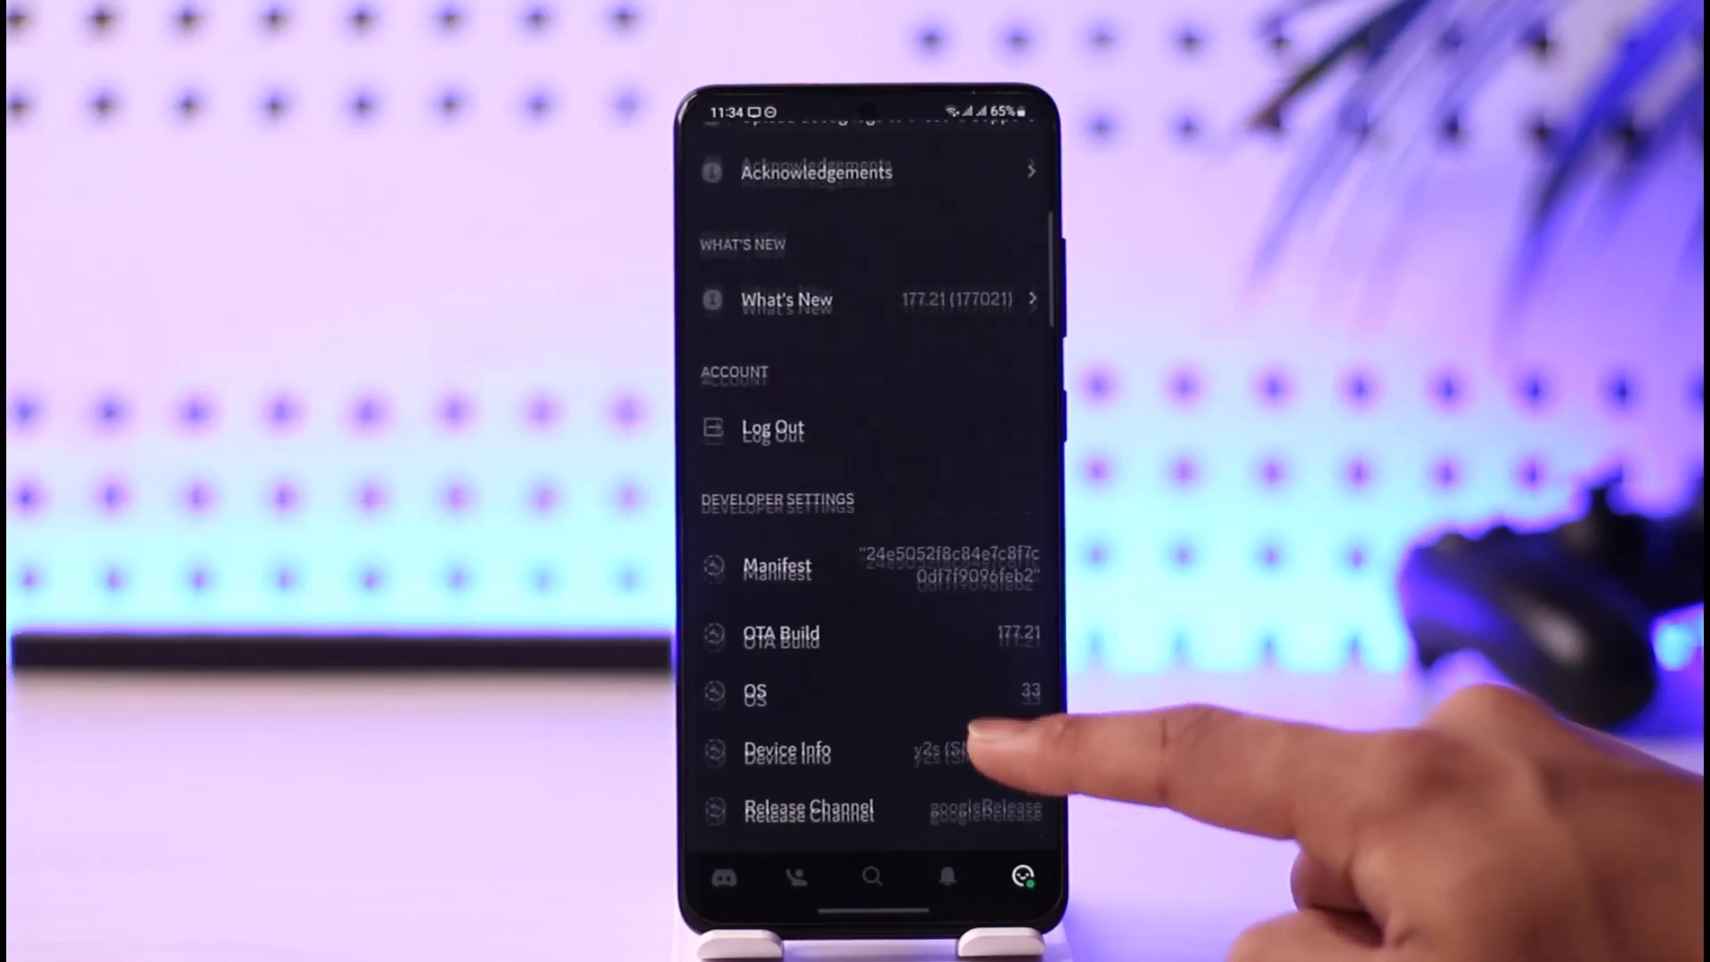
# Tap Log Out in the Account section of Discord Settings to bring up the confirmation prompt.
pyautogui.click(773, 429)
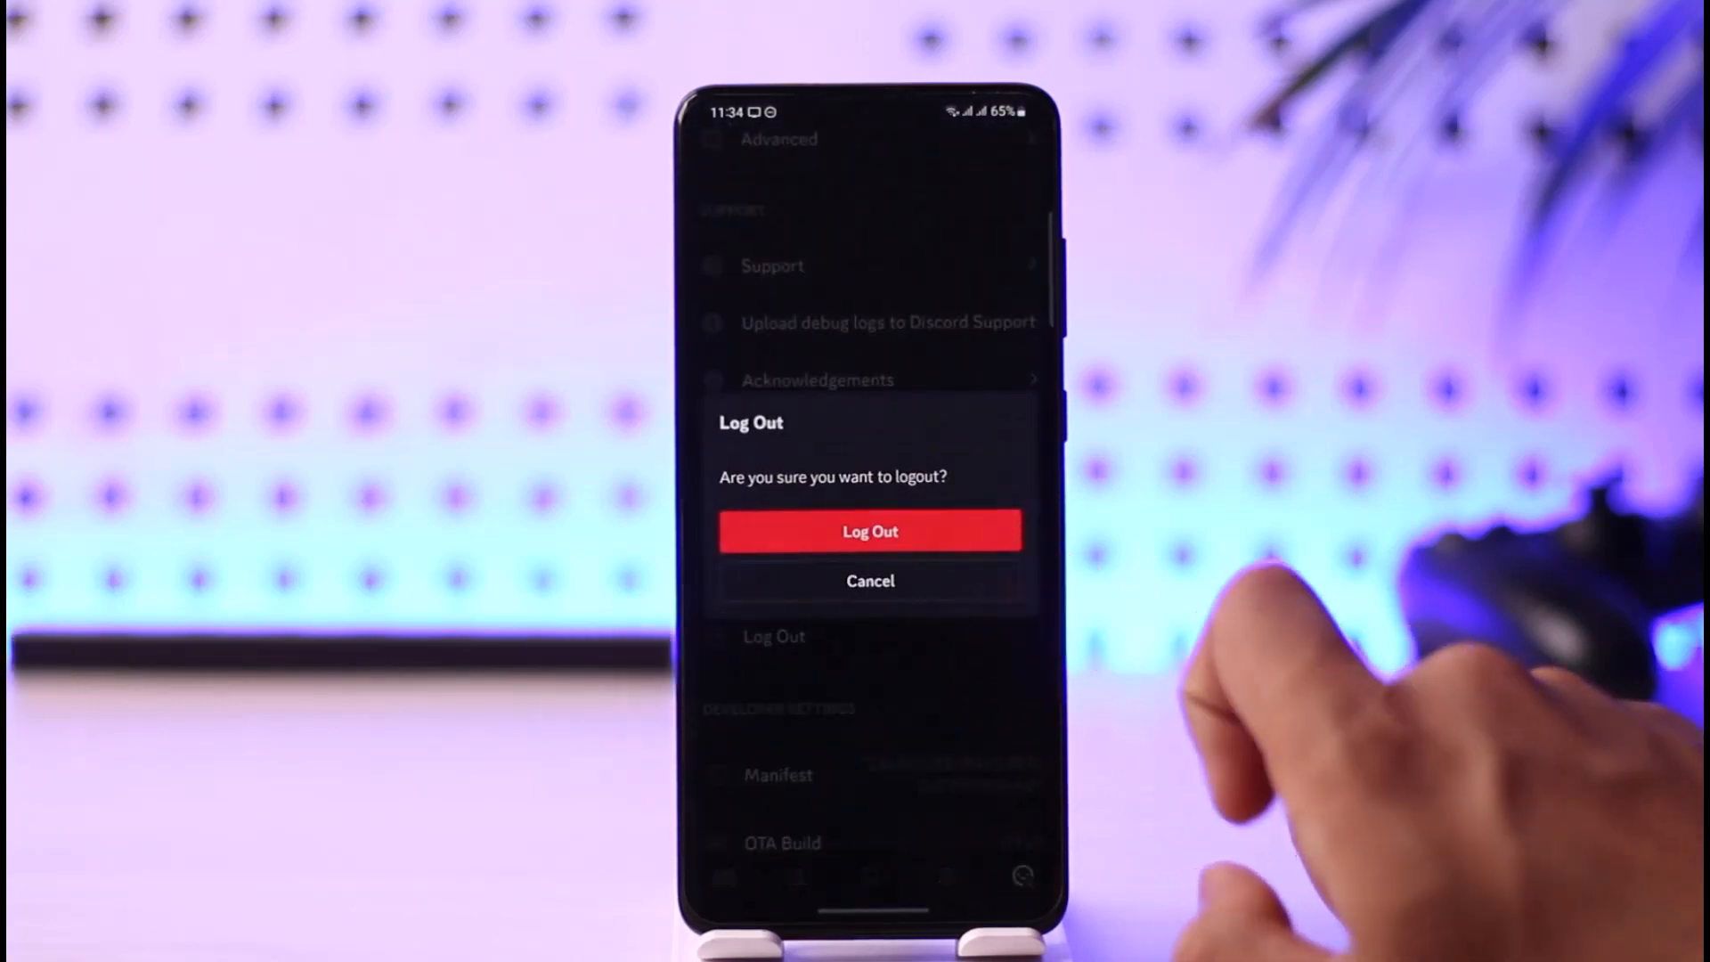